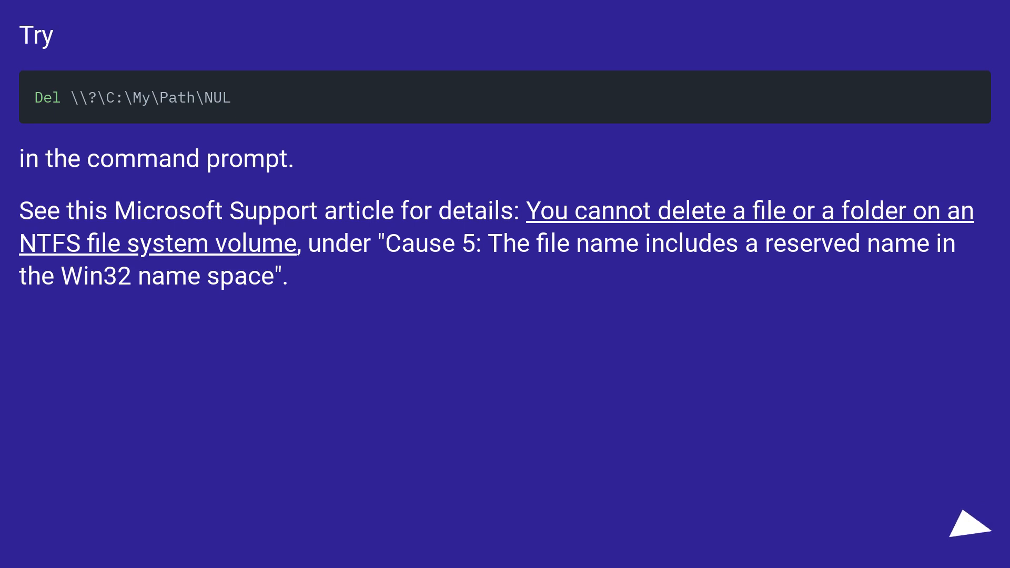
click(960, 527)
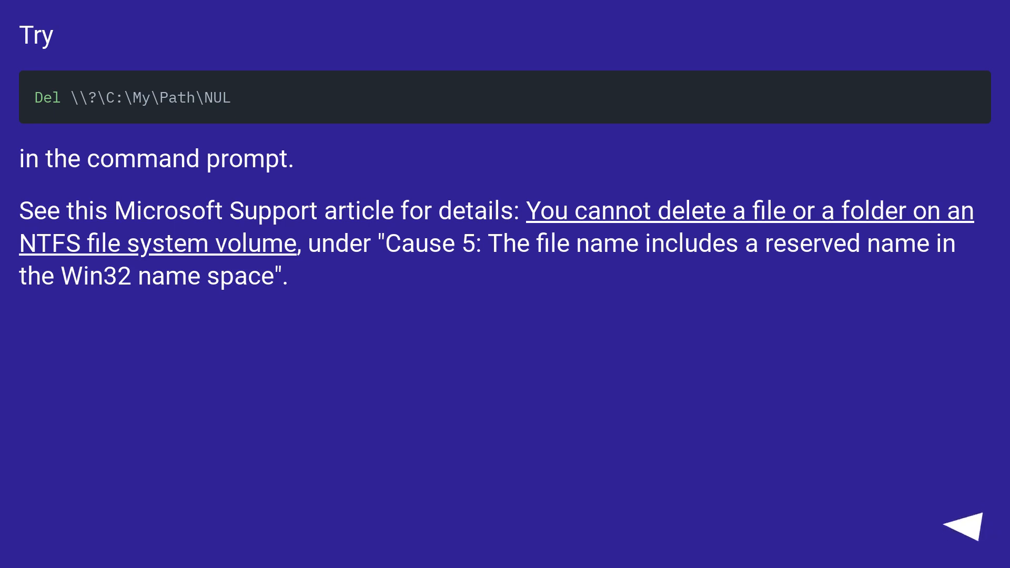
click(959, 524)
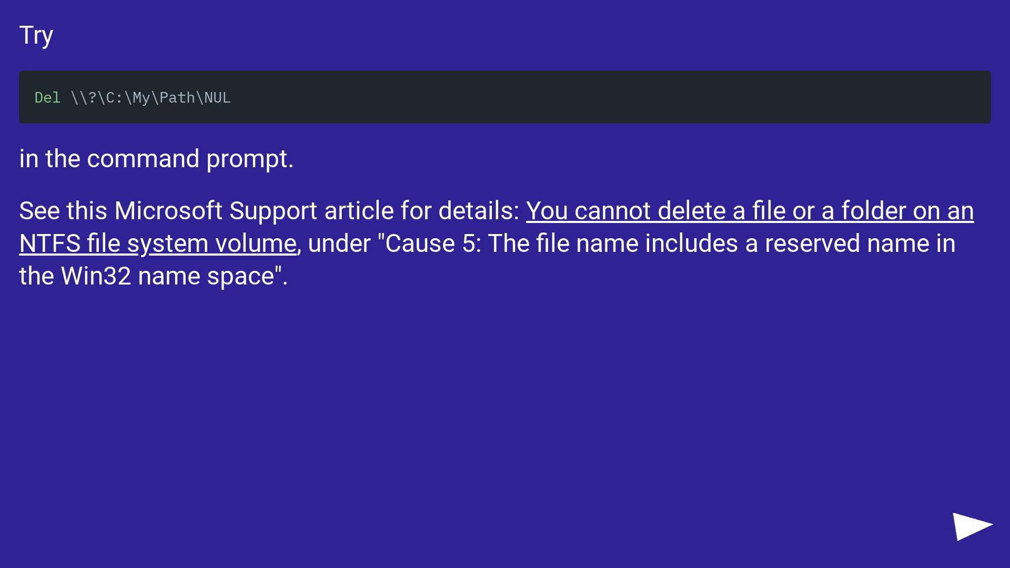
click(968, 529)
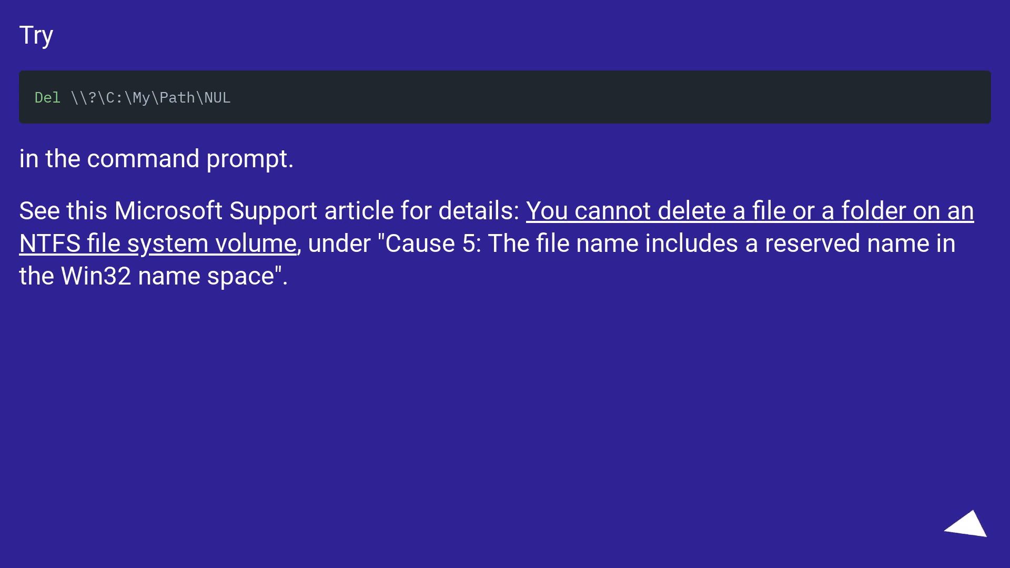
click(957, 533)
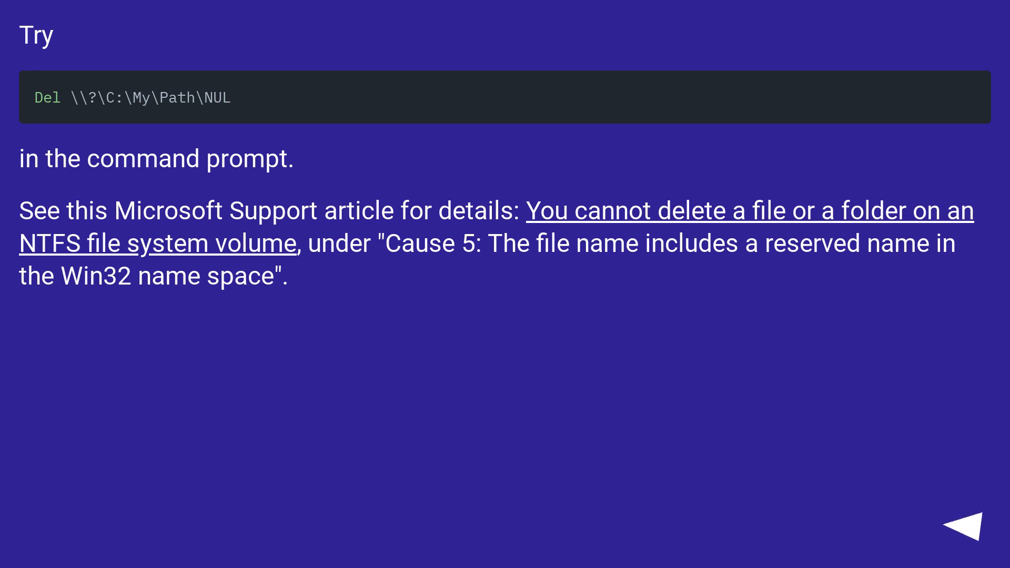
click(969, 523)
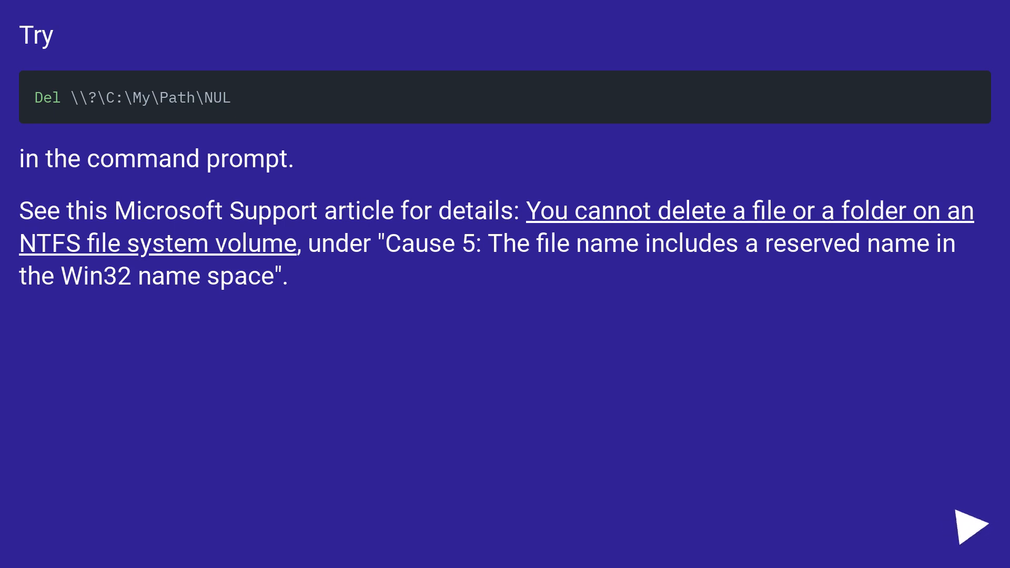